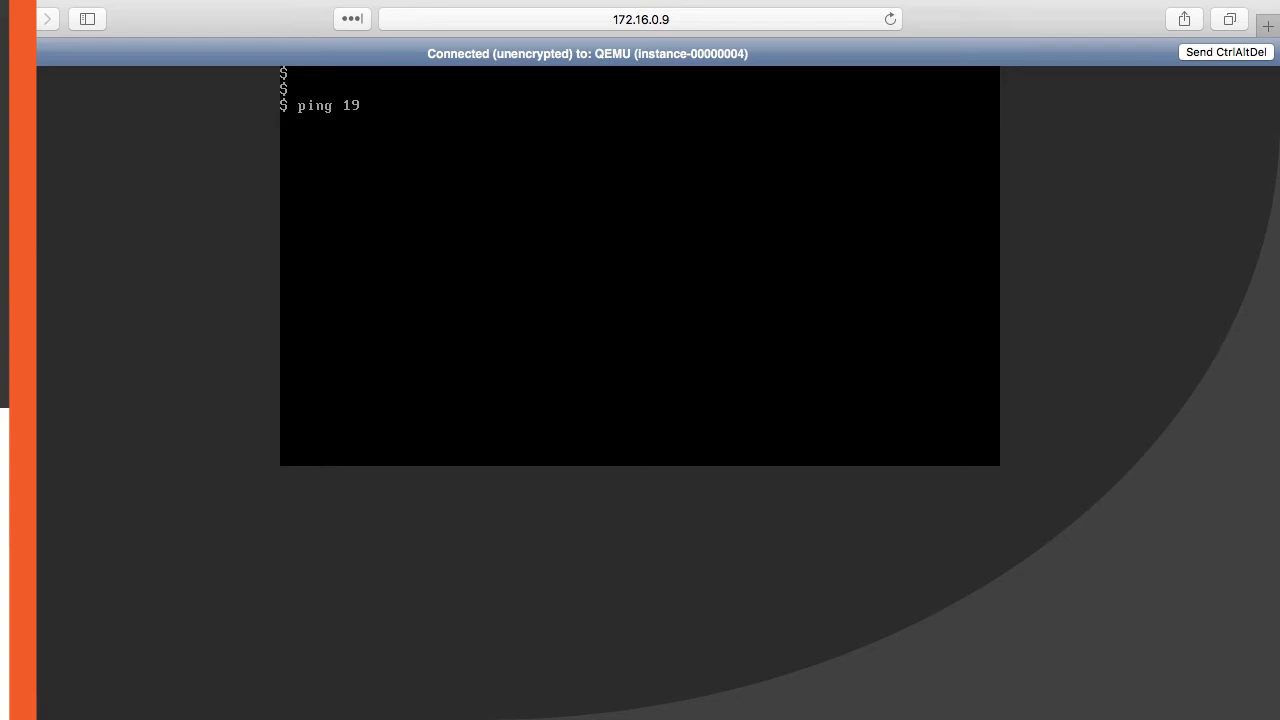
text(2.168)
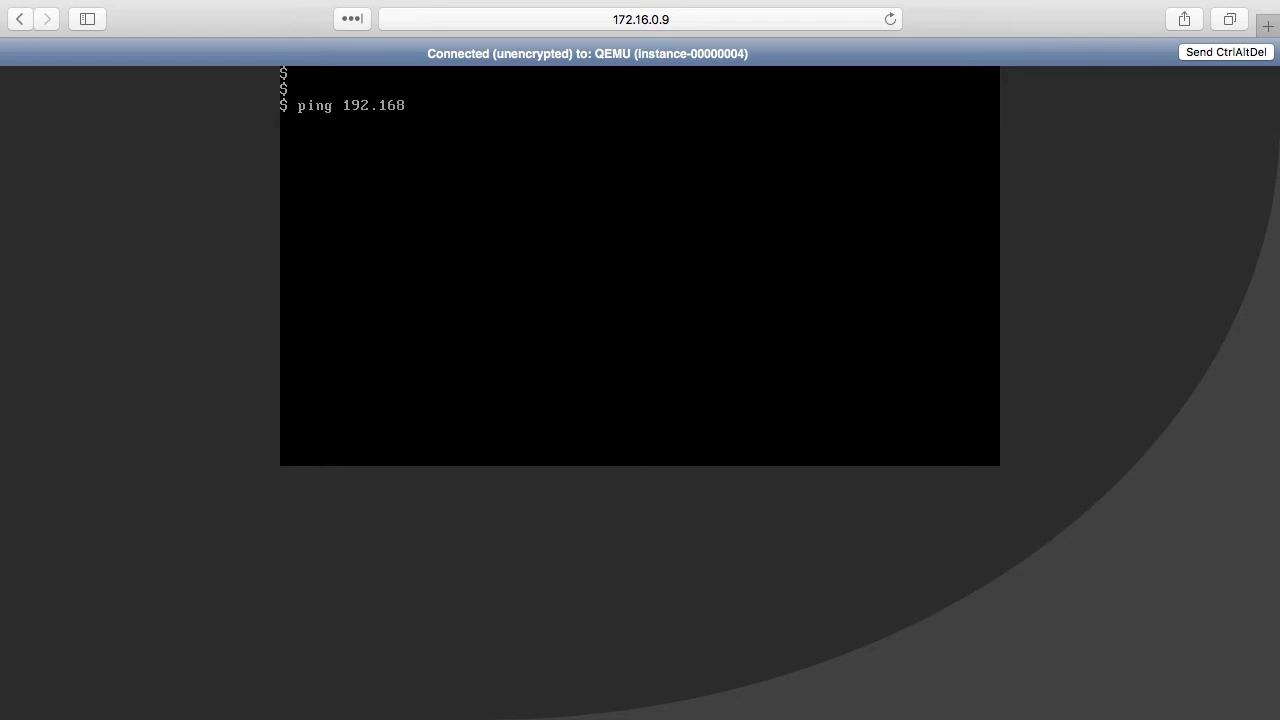
text(.1.)
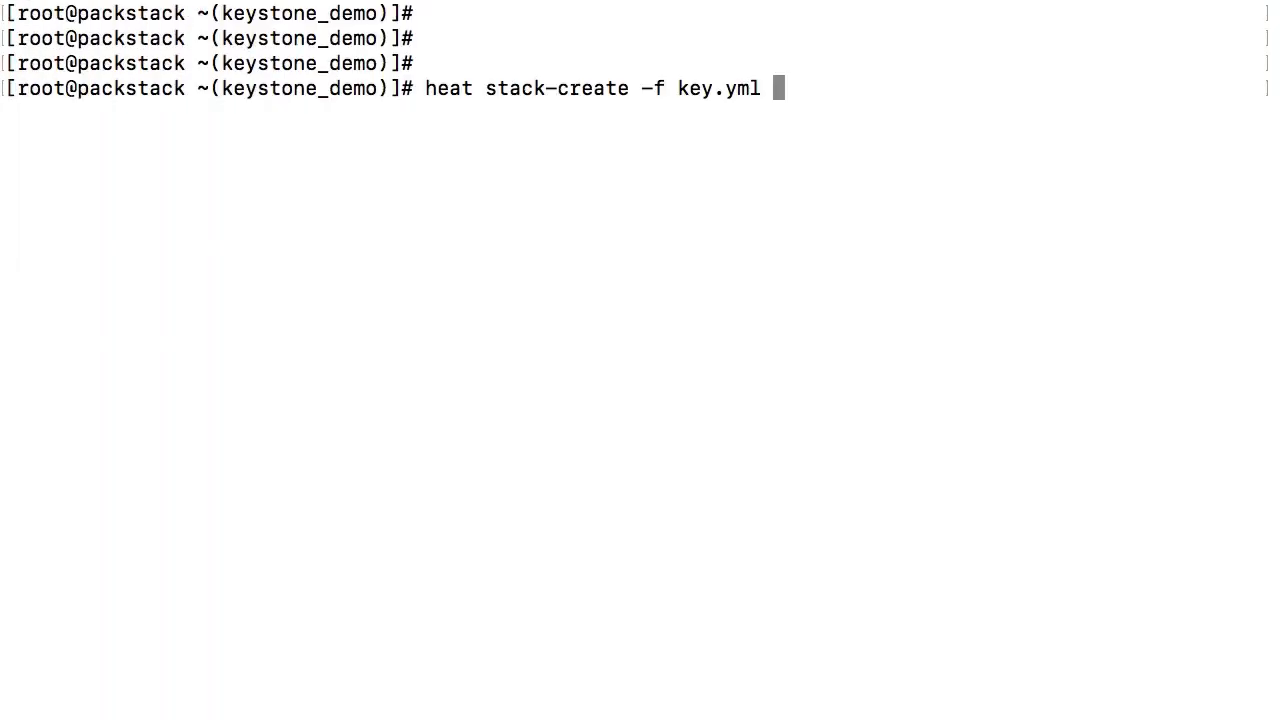
text(my_ke)
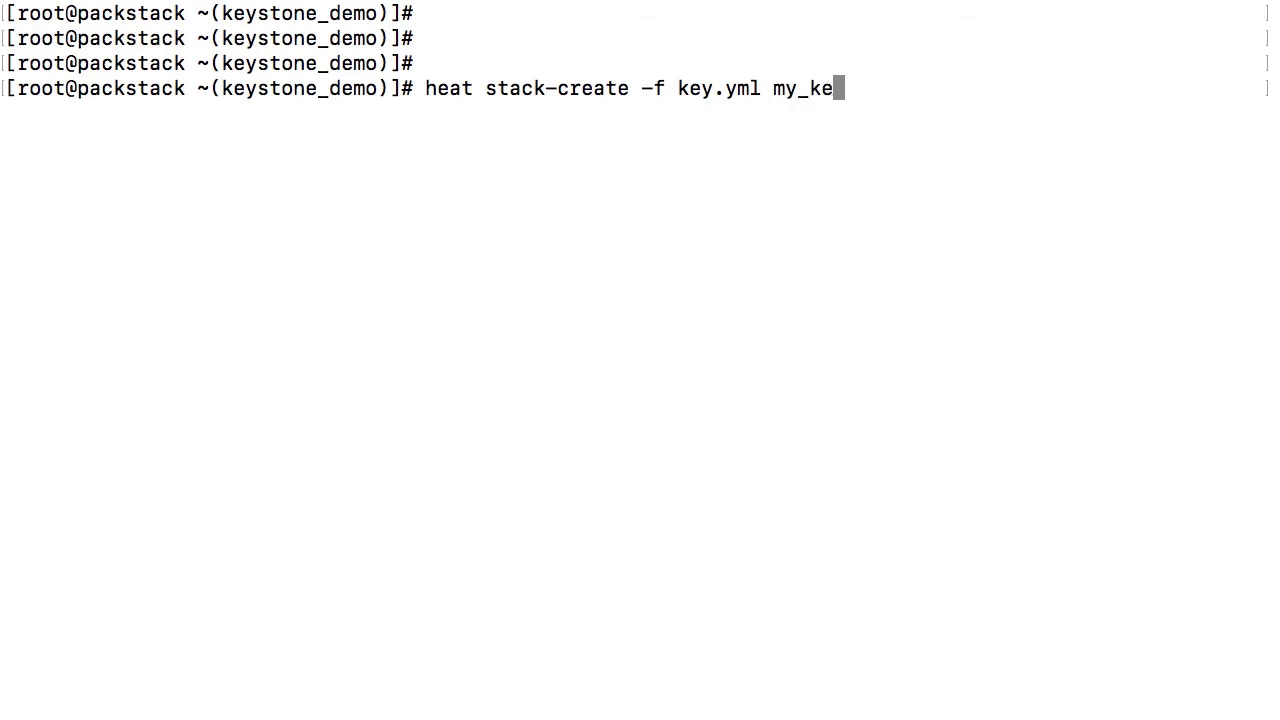
text(y)
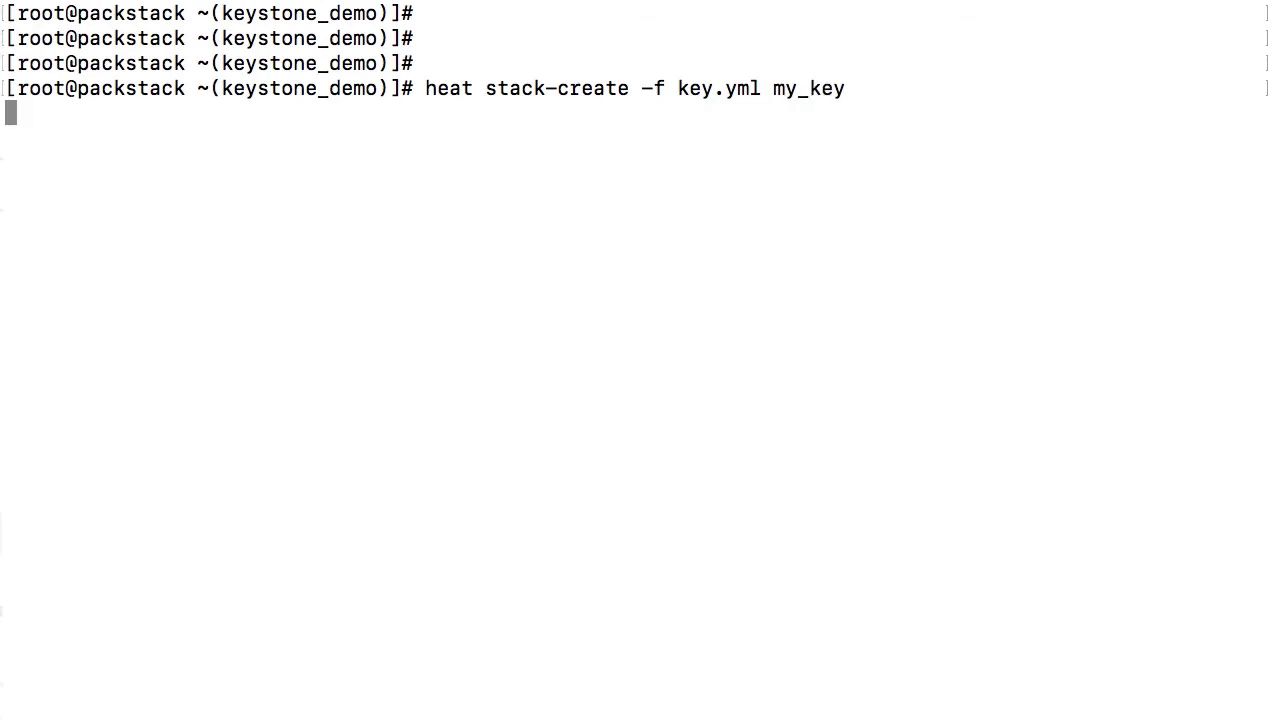